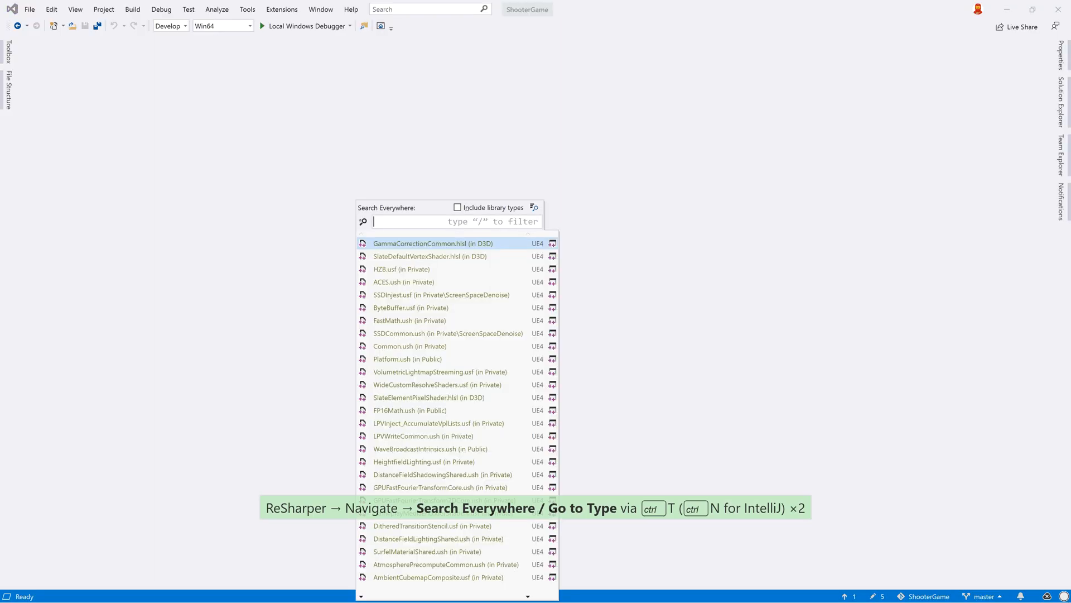
Open GammaCorrectionCommon.hlsl, SlateDefaultVertexShader.hlsl and HZB.usf through Search Everywhere
type("GammaCor")
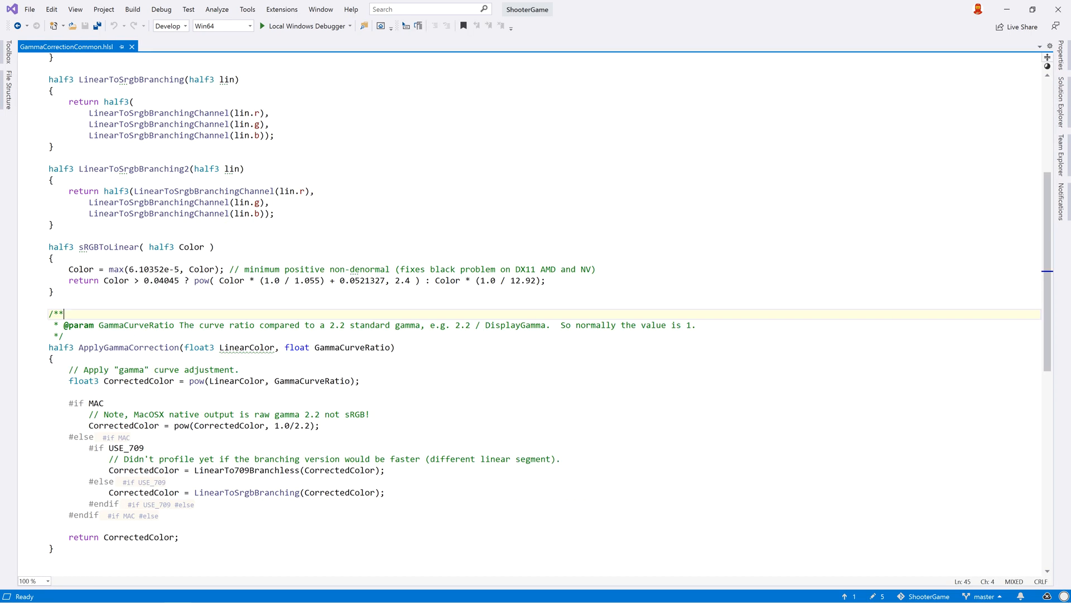
key("Ctrl+T")
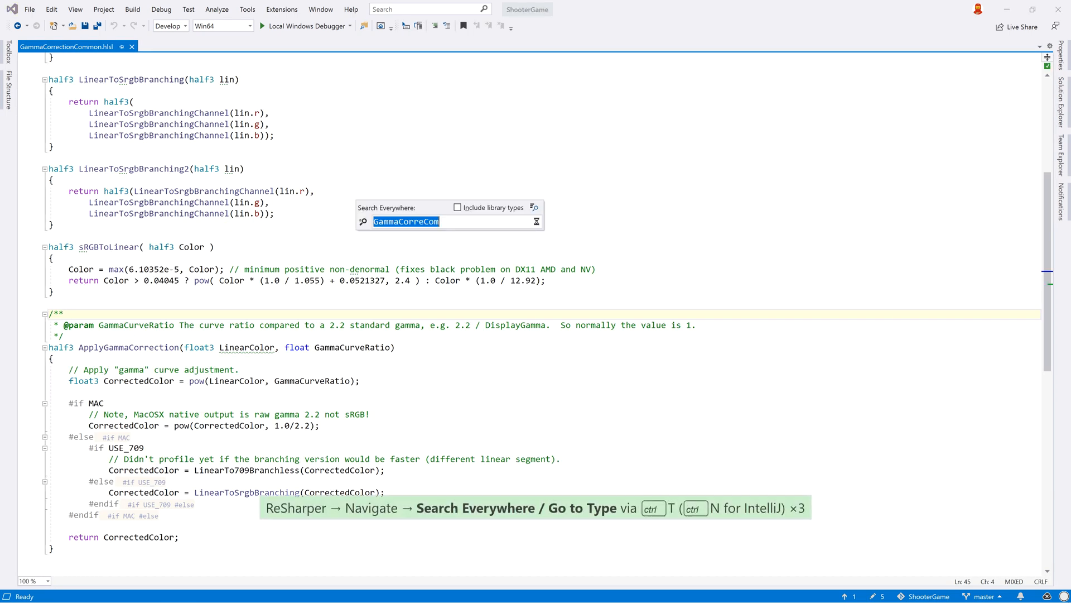
type("*.hlsl")
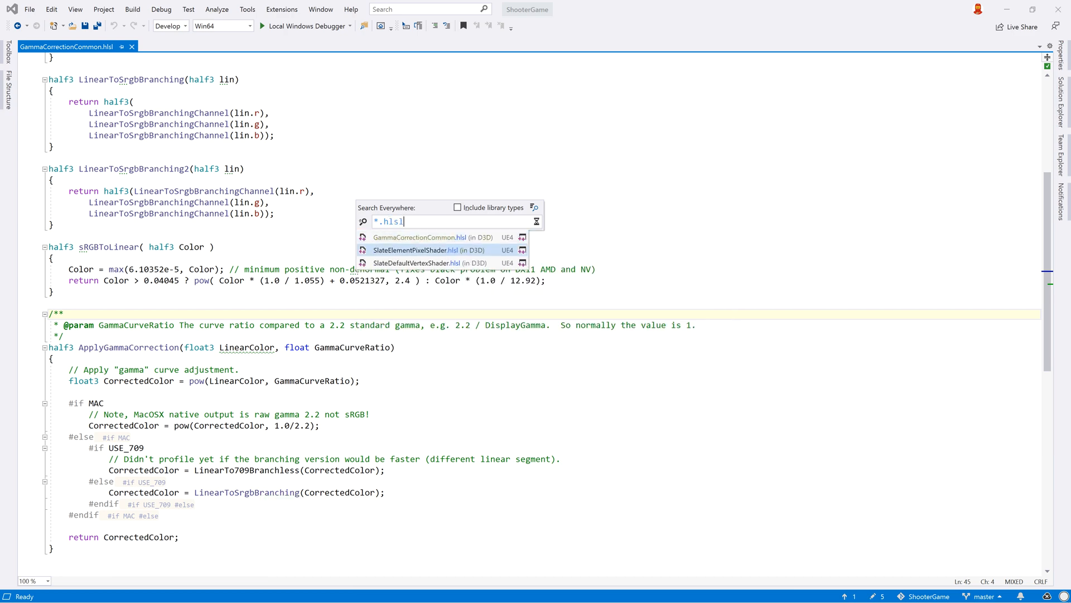
left_click(415, 263)
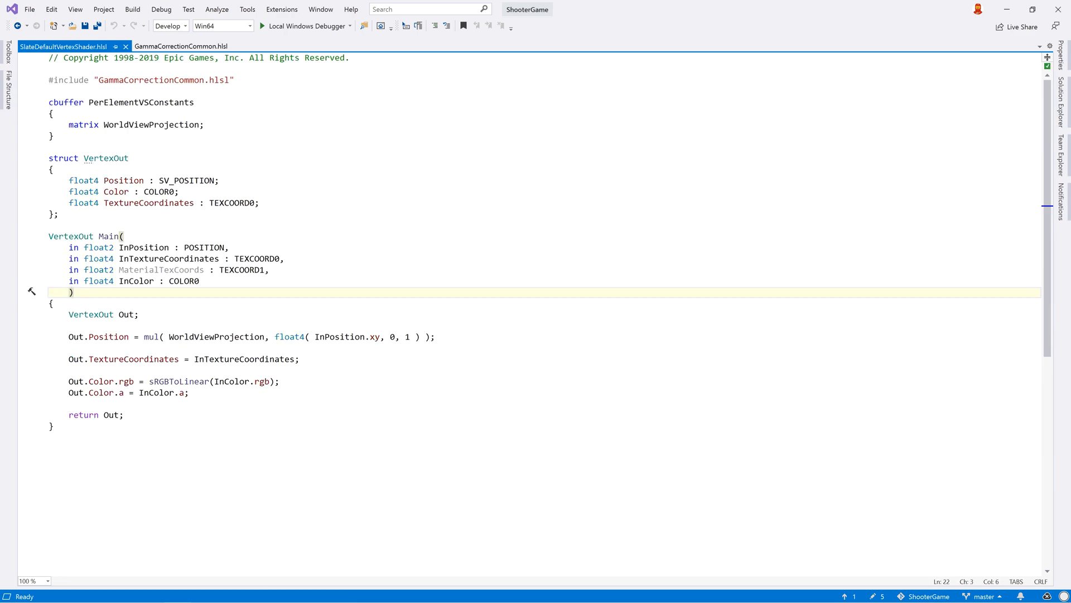
key("Ctrl+T")
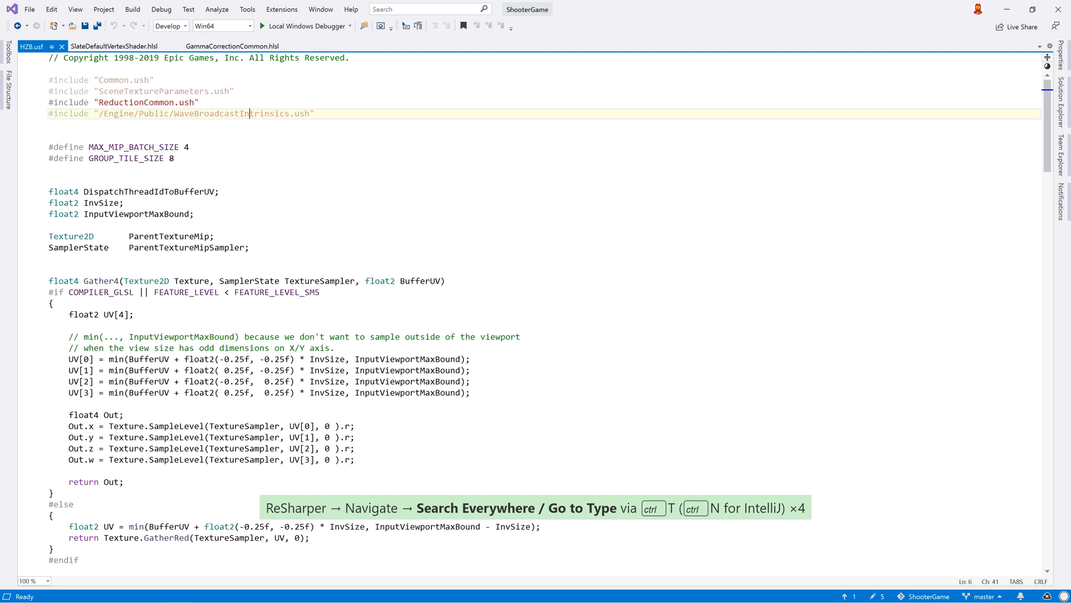
Search Everywhere for Memset to open ByteBuffer.usf
key("ctrl+t")
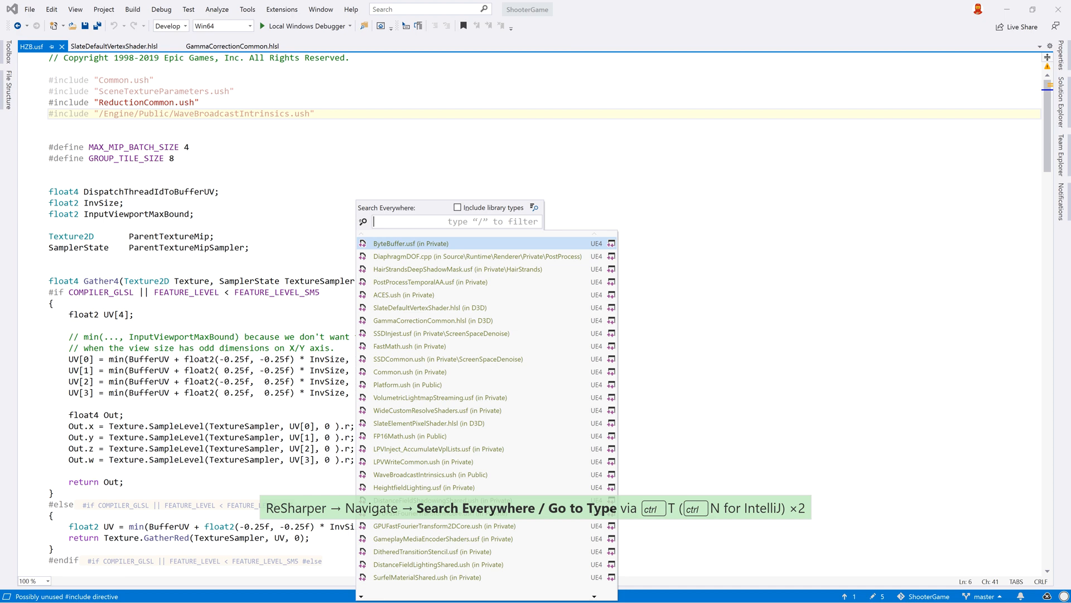
type("Memset")
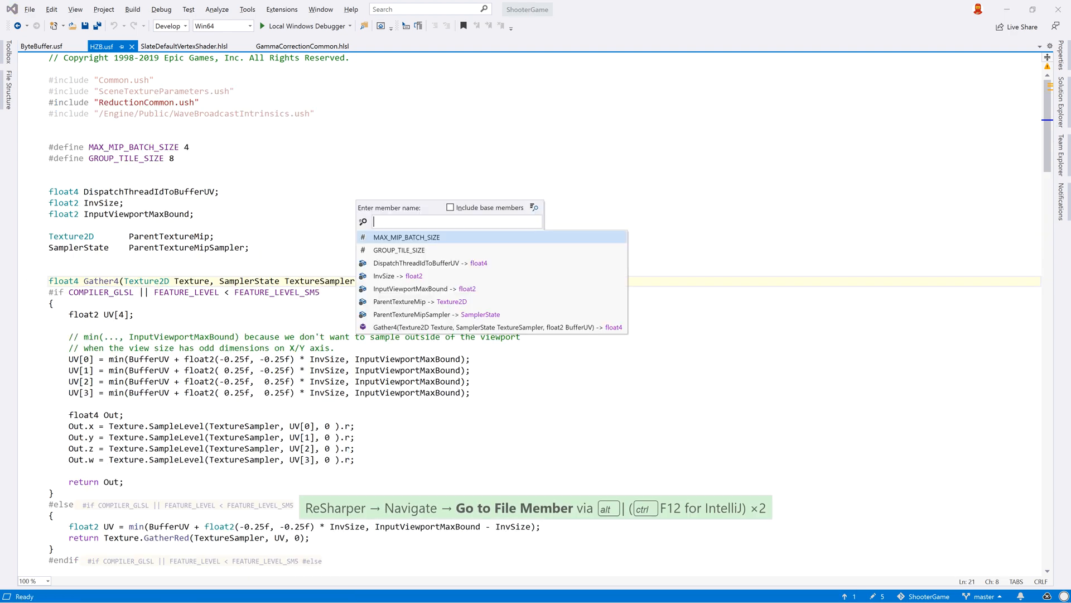
Jump to DispatchThreadIdToBufferUV in HZB.usf, then switch to ByteBuffer.usf
key("Escape")
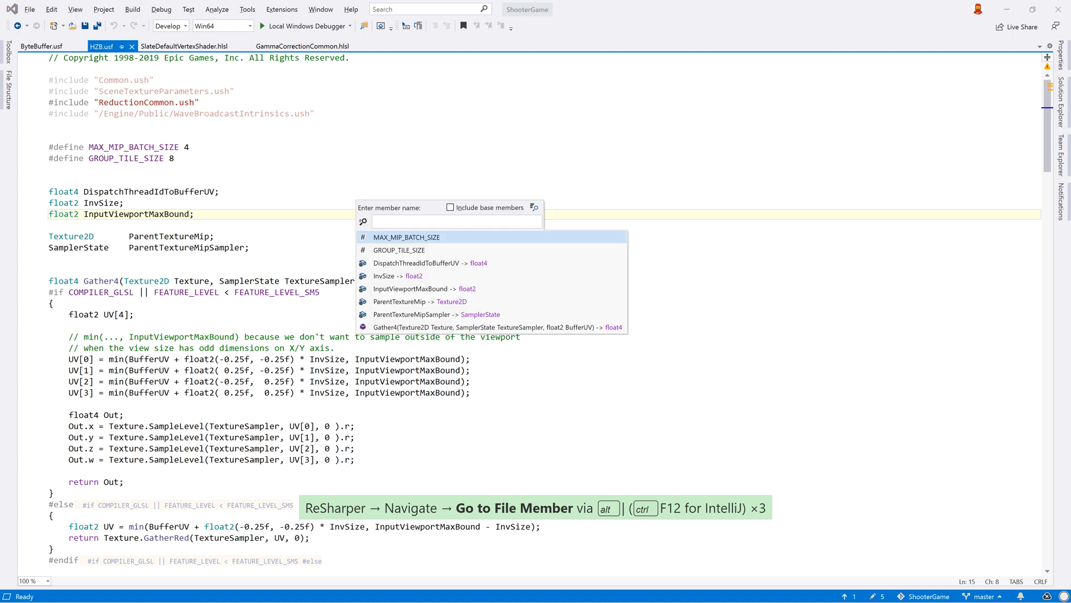
type("dis")
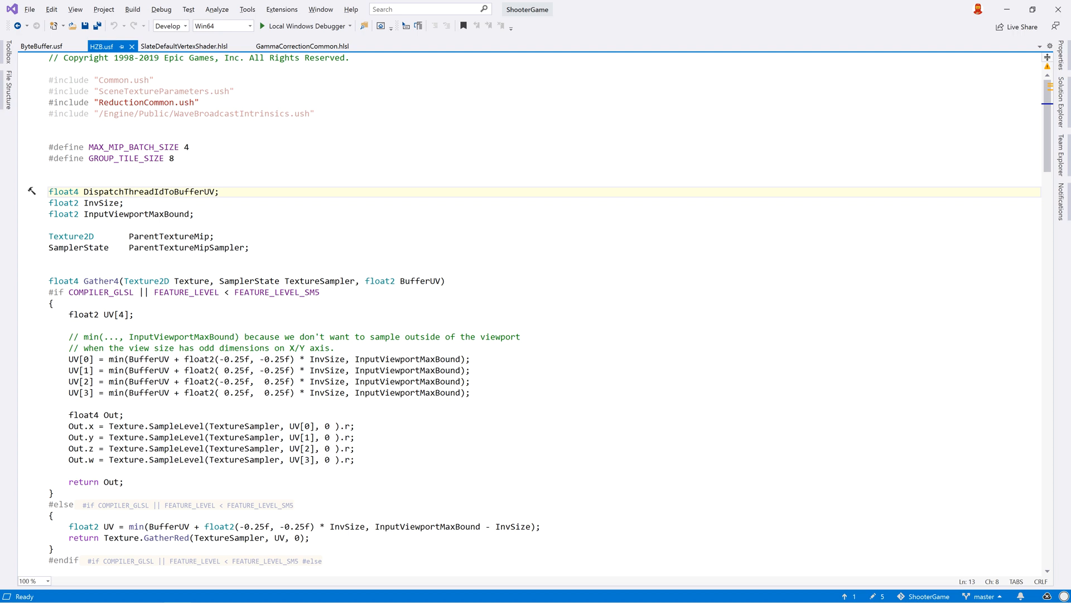
left_click(34, 46)
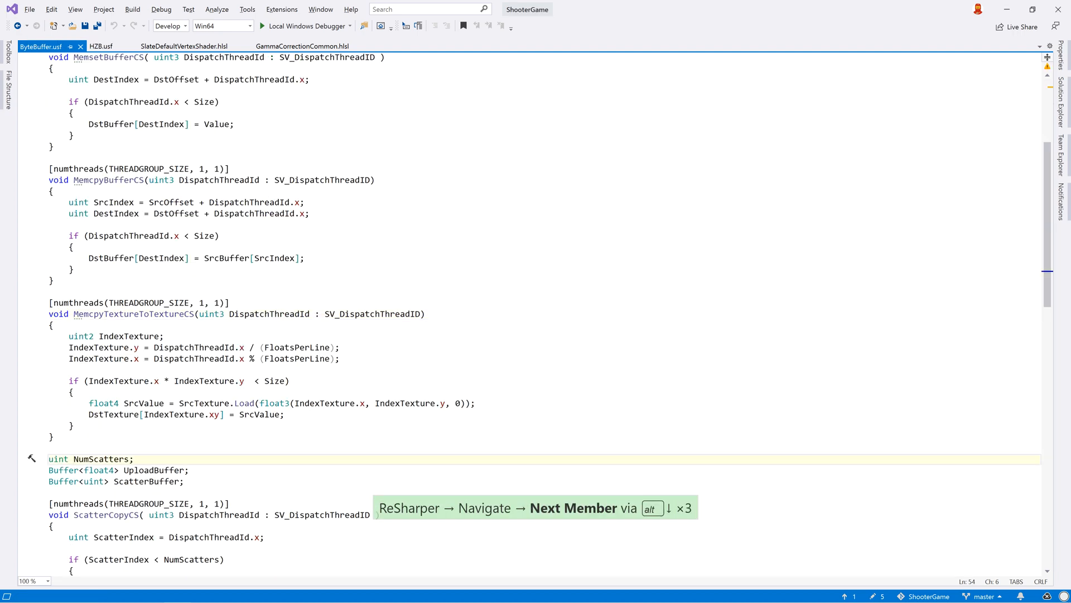
Step back a member, then find UploadBuffer in ByteBuffer.usf's File Structure
key("alt+Up")
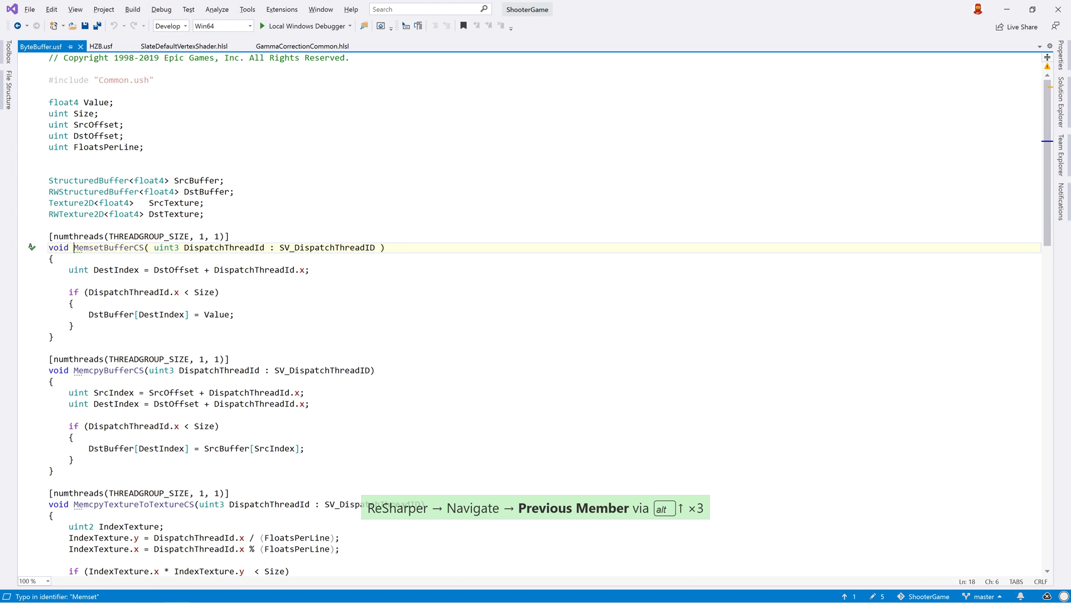
key("Ctrl+Alt+F")
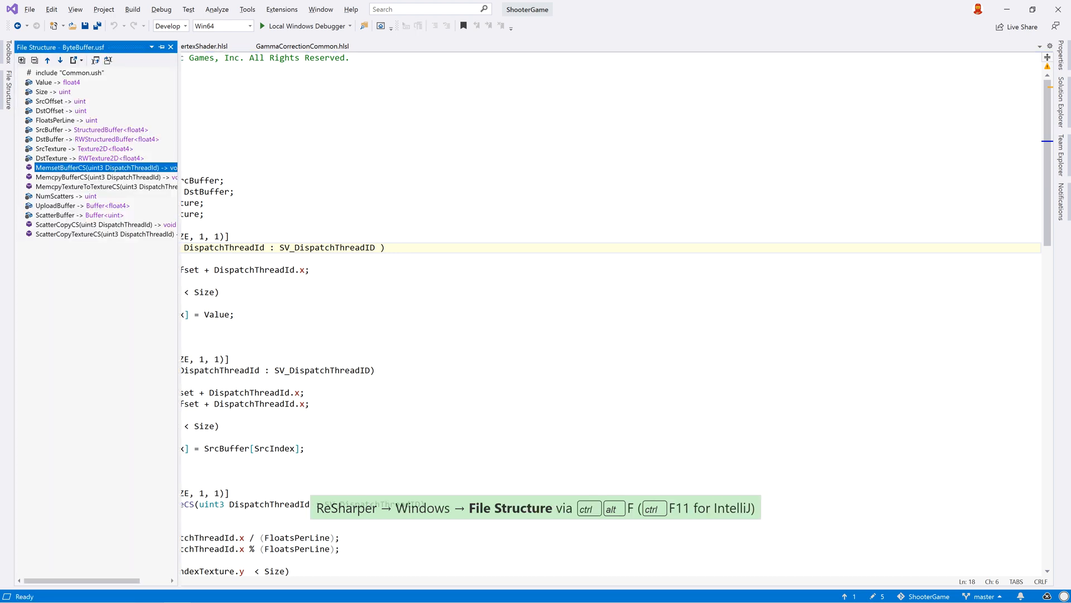
type("uploadBuffer.Load(SrcIndex);")
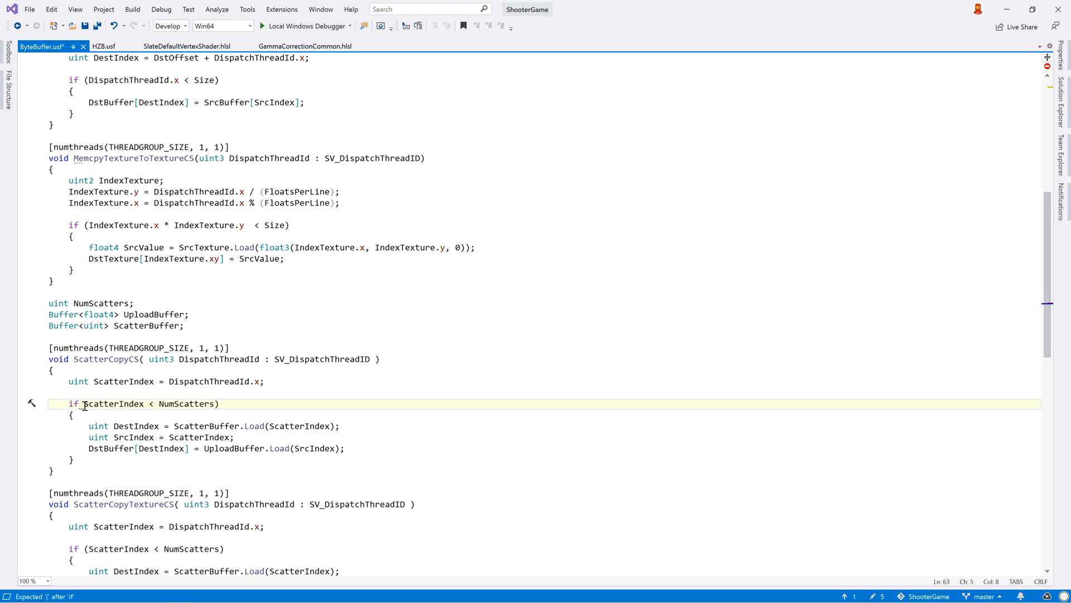
mouse_move(81, 405)
type("(")
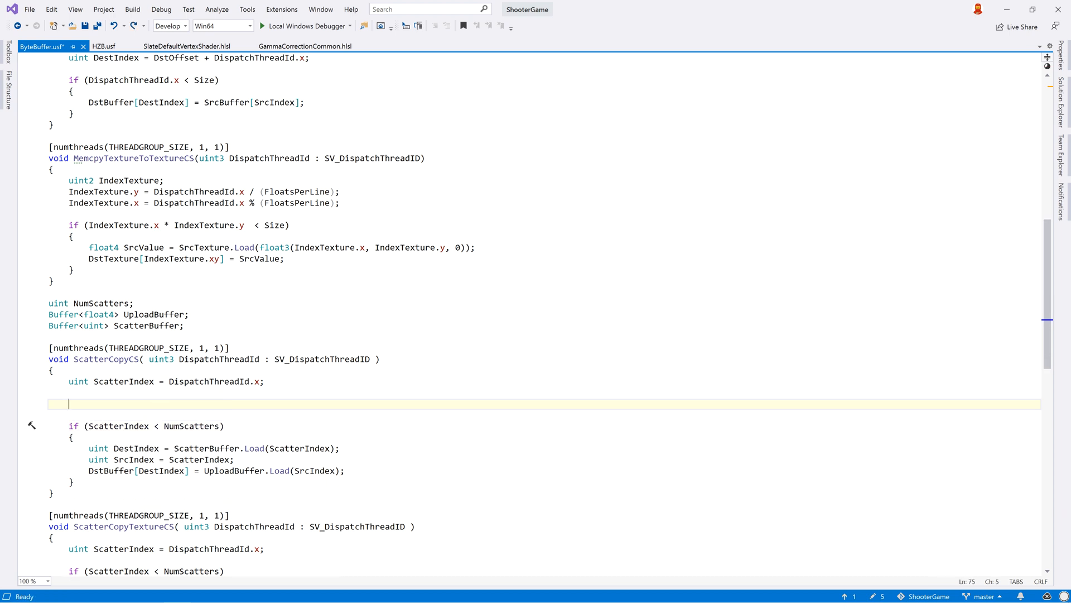
Declare float aa = GSampleArray; and float4 bb = aa.xx; in ScatterCopyCS
type("float aa =")
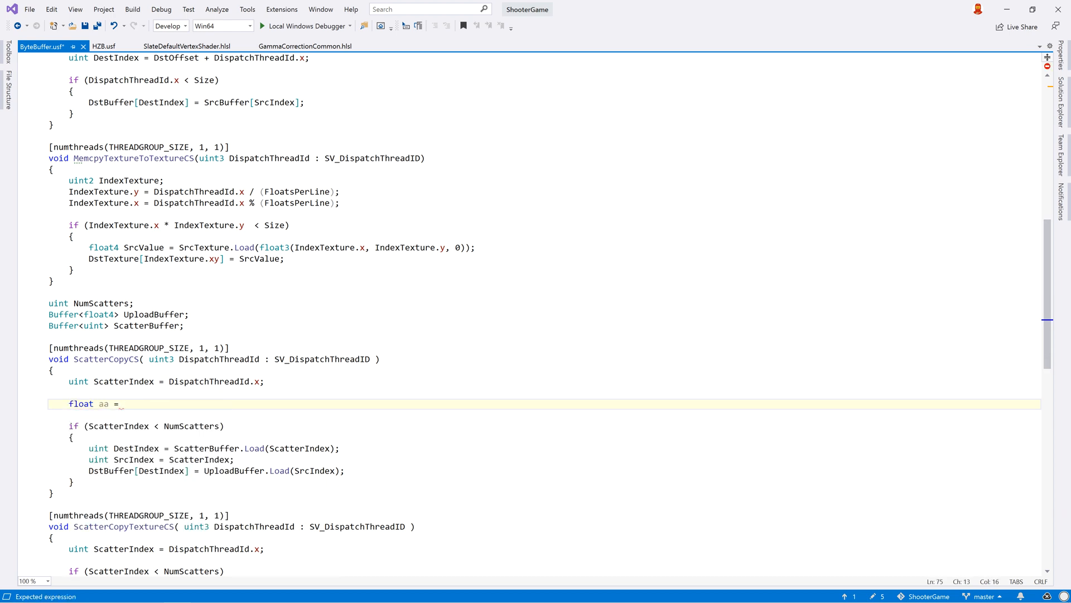
type("GSampleArray;")
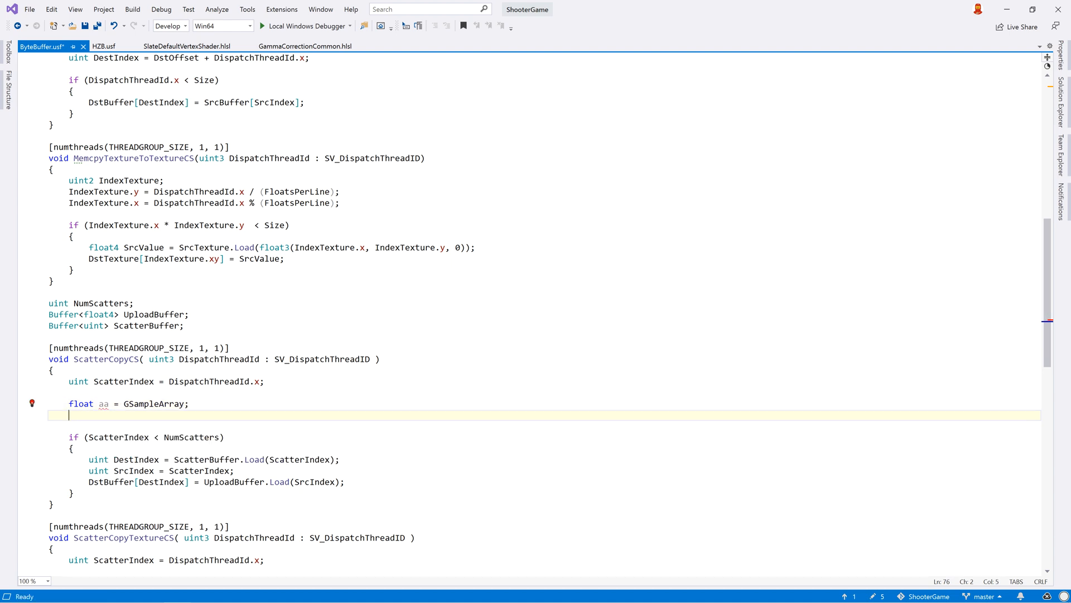
type("float4 bb")
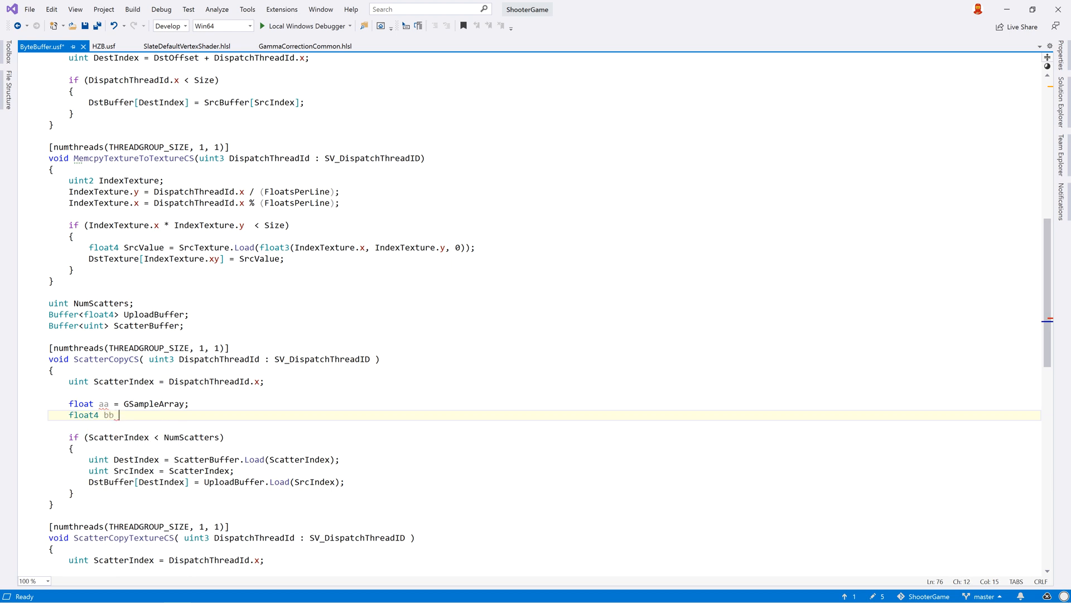
type("= aa.xx;")
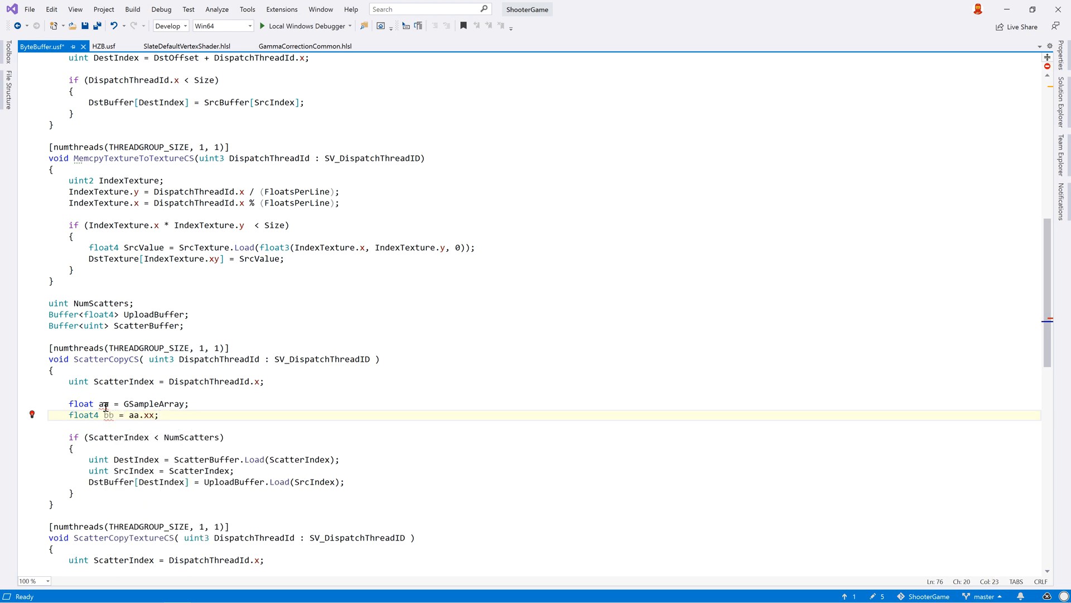
mouse_move(111, 415)
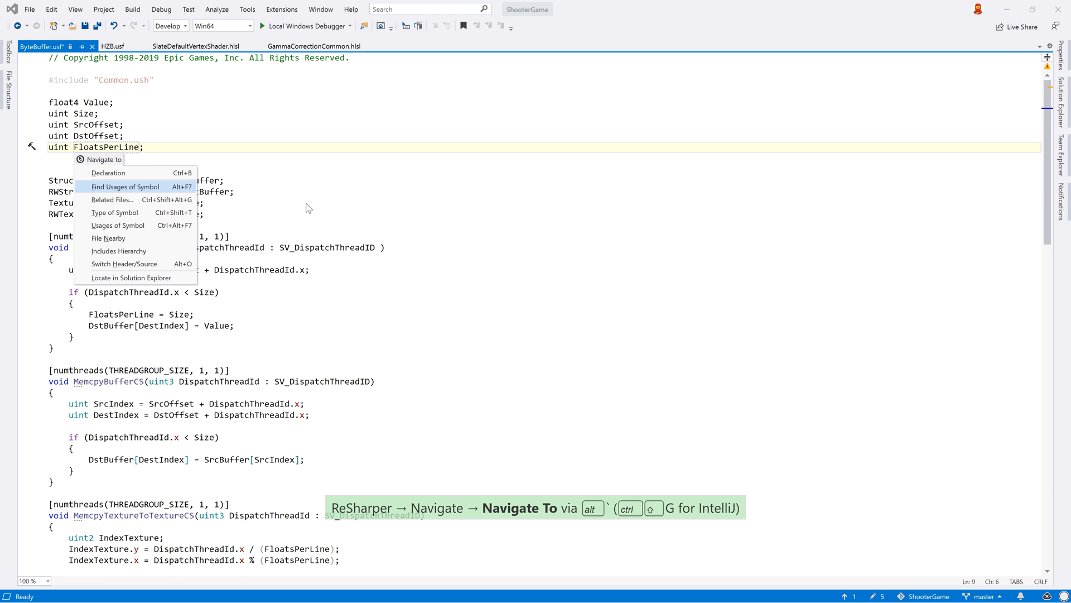
List FloatsPerLine's five usages and step through the results
left_click(125, 187)
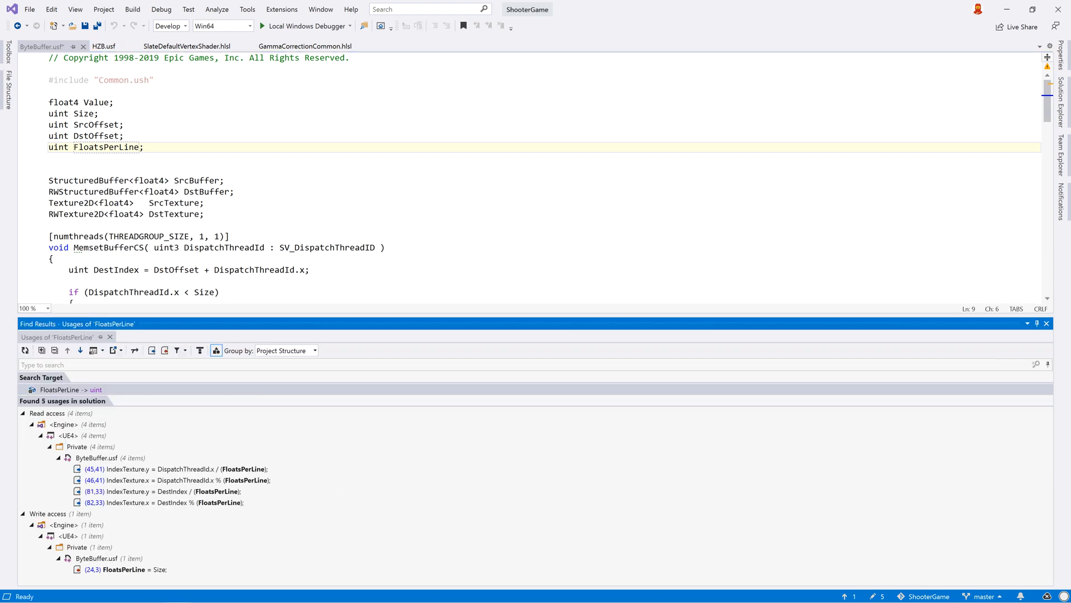
left_click(102, 147)
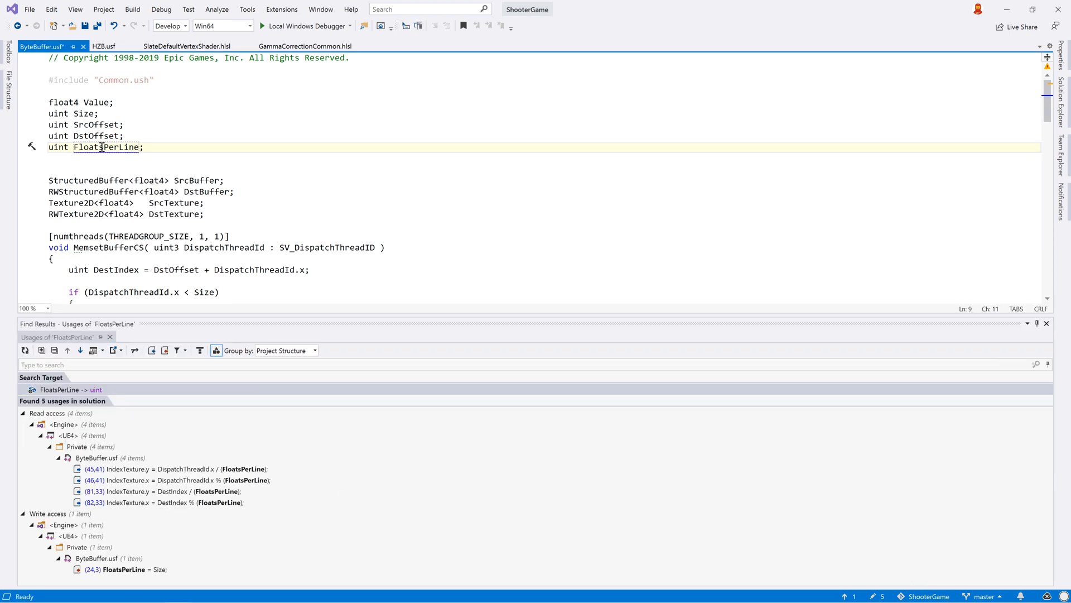
key("ctrl+alt+page_down")
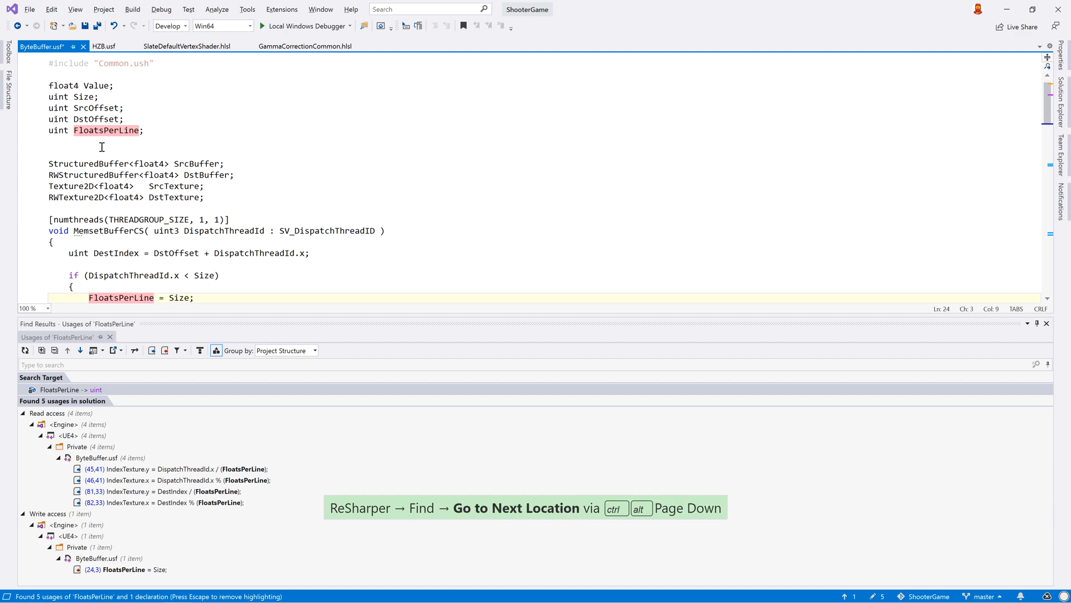
key("Ctrl+Alt+PageDown")
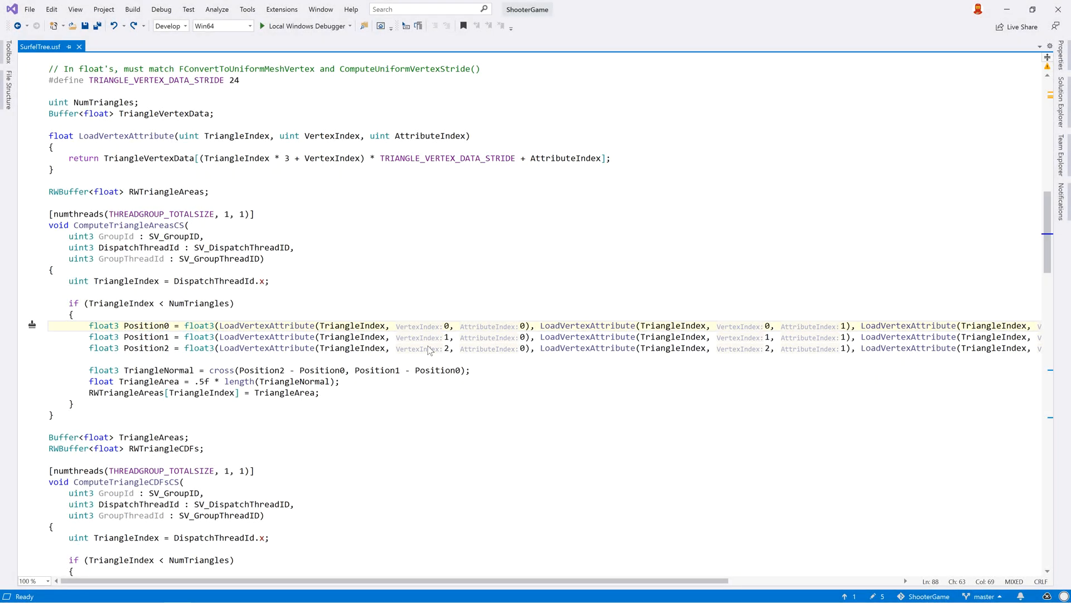
mouse_move(425, 326)
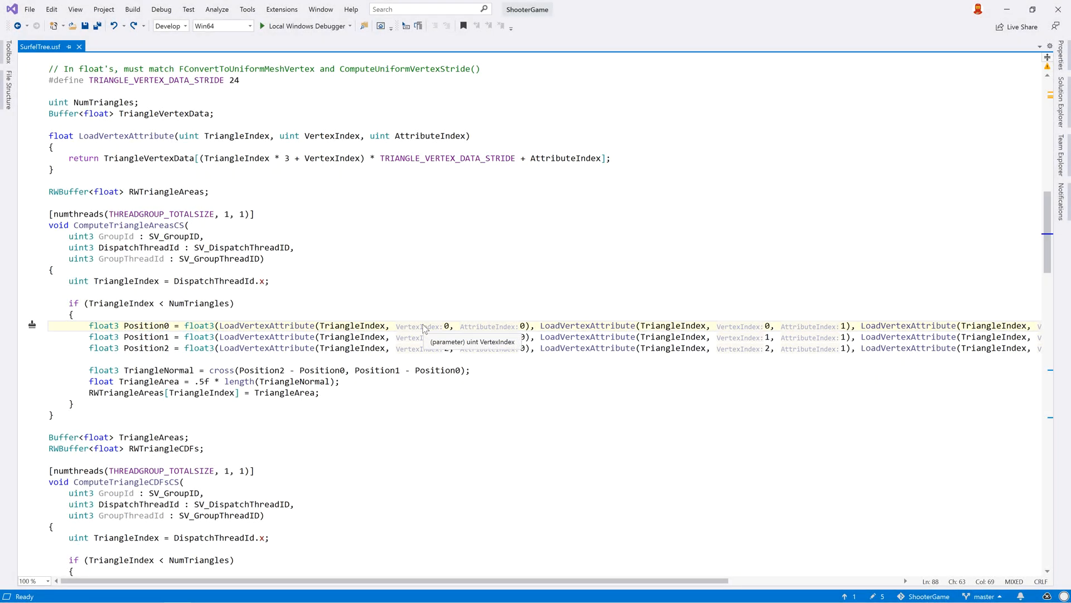
mouse_move(478, 331)
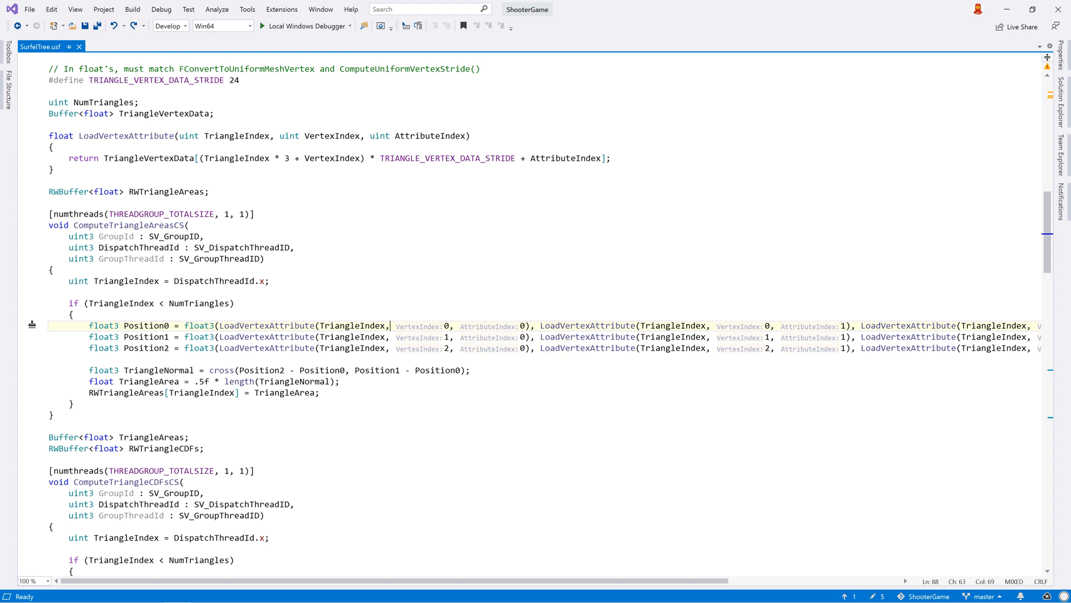
Insert an empty if (true) block before the Position declarations and extend the selection
left_click(71, 314)
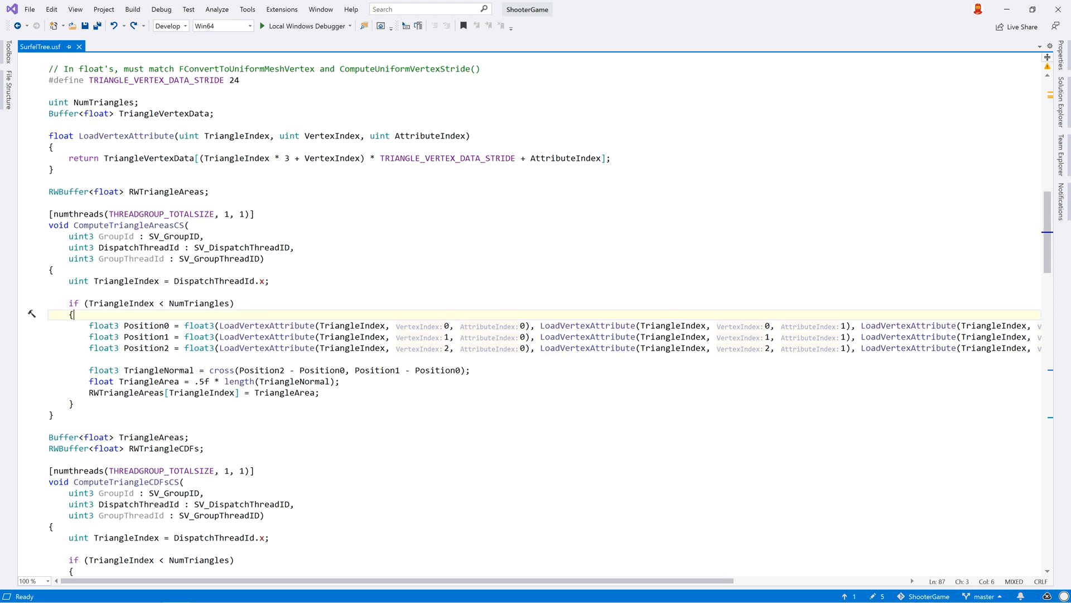
type("if ()")
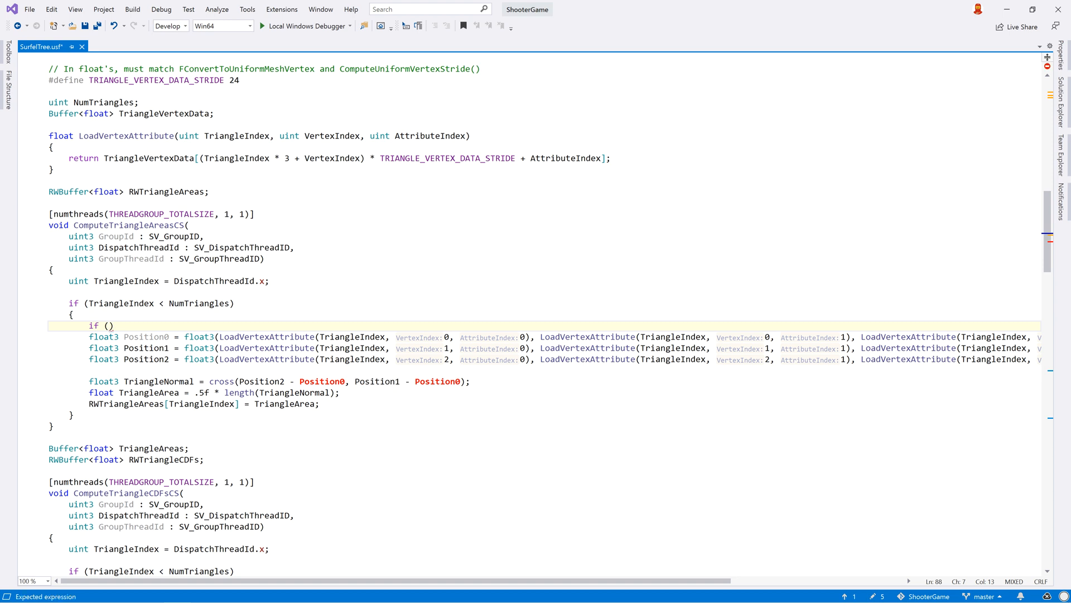
type("true")
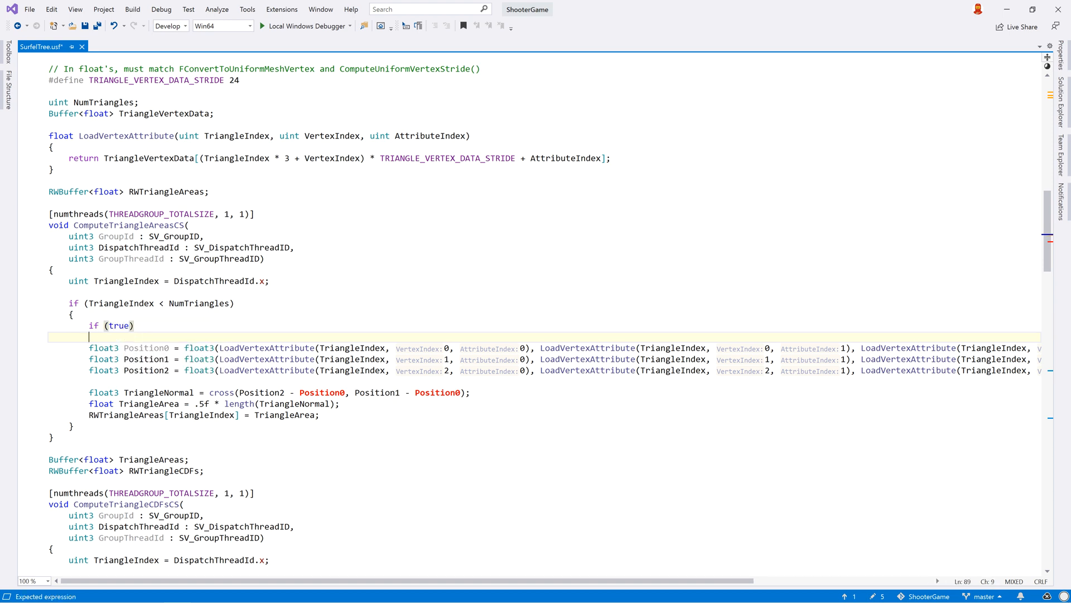
type("{")
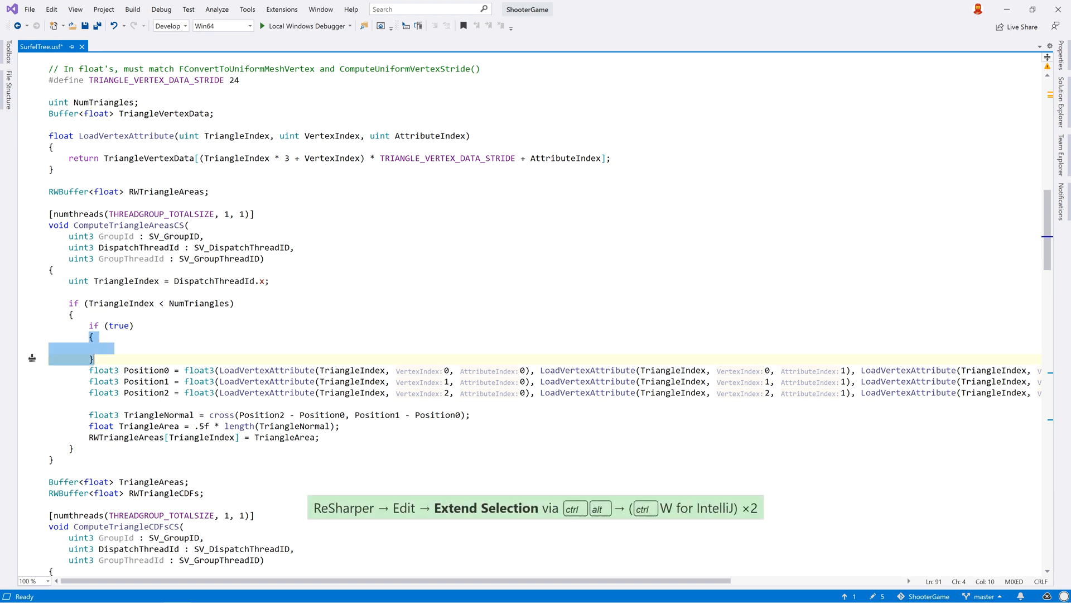
key("ctrl+alt+w")
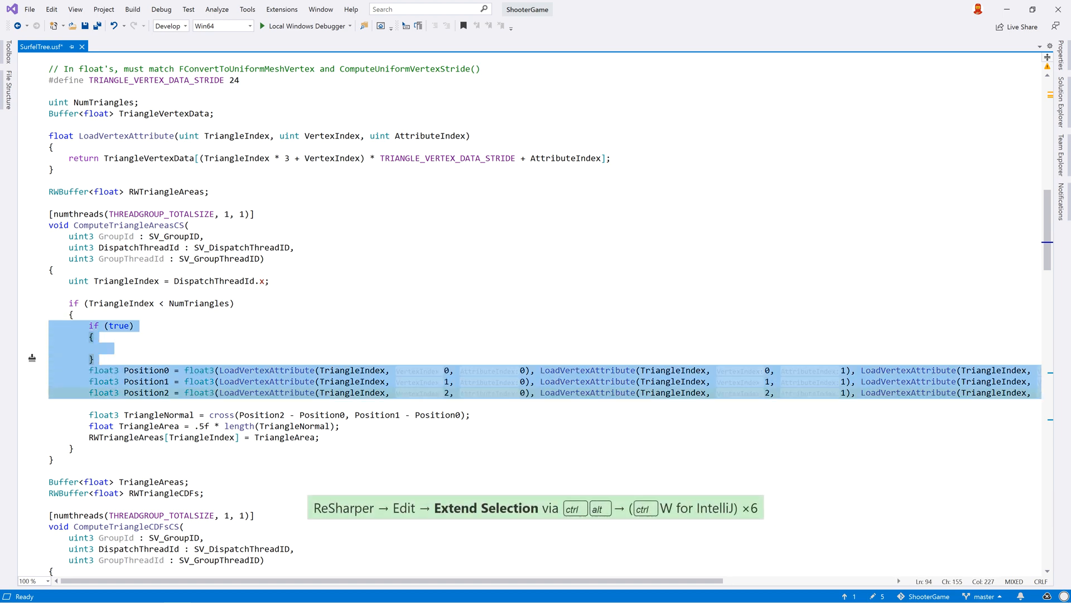
key("Ctrl+Alt+W")
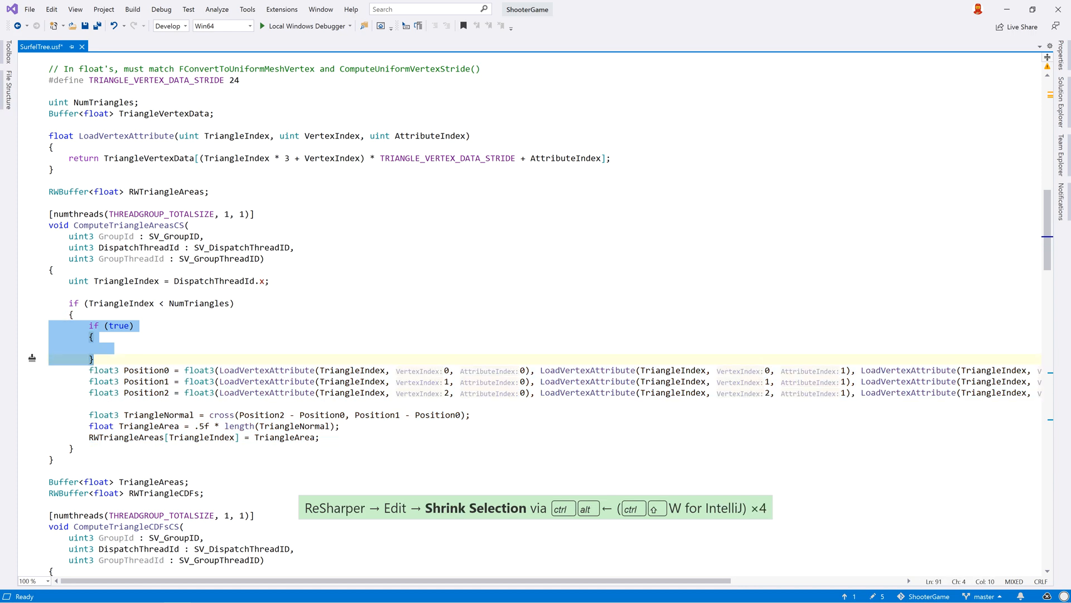
Reorder operands so TriangleNormal uses cross(Position1 - Position0, Position0 - Position2)
key("Ctrl+Shift+Alt+Down")
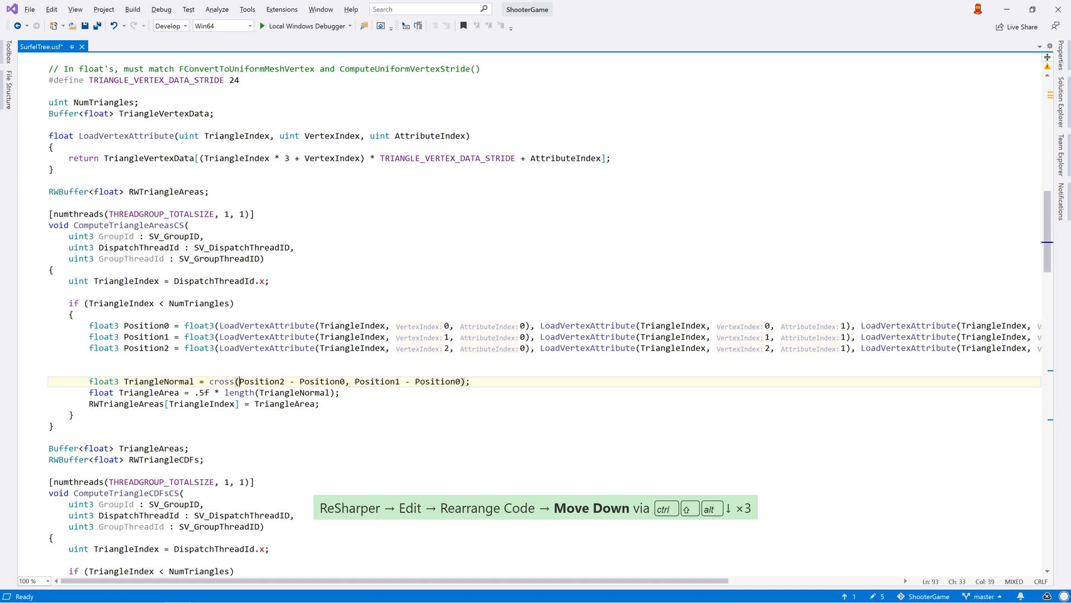
key("ctrl+shift+alt+right")
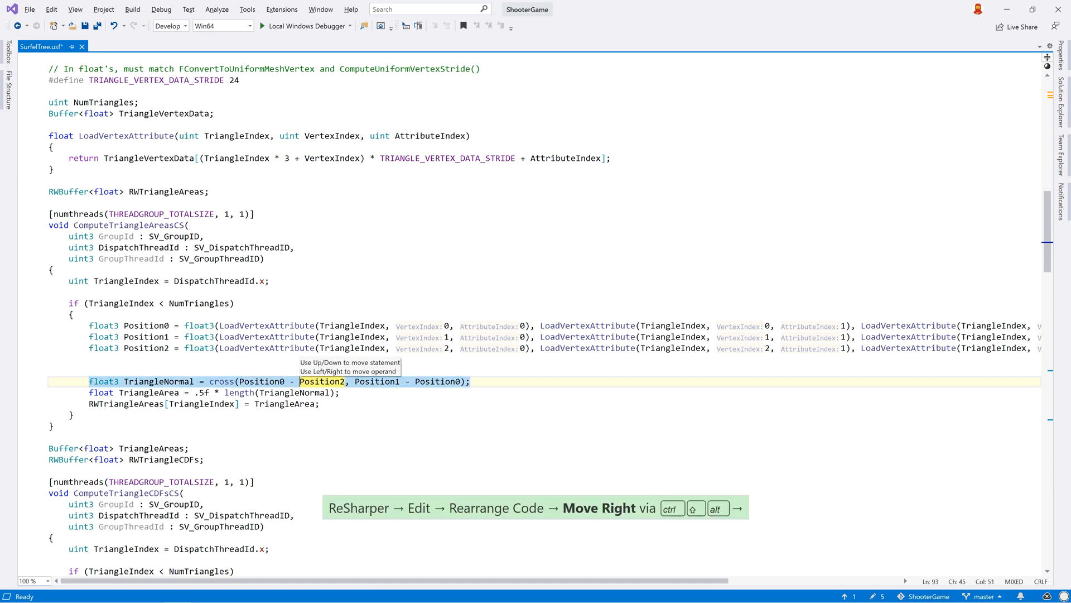
key("ctrl+shift+alt+Right")
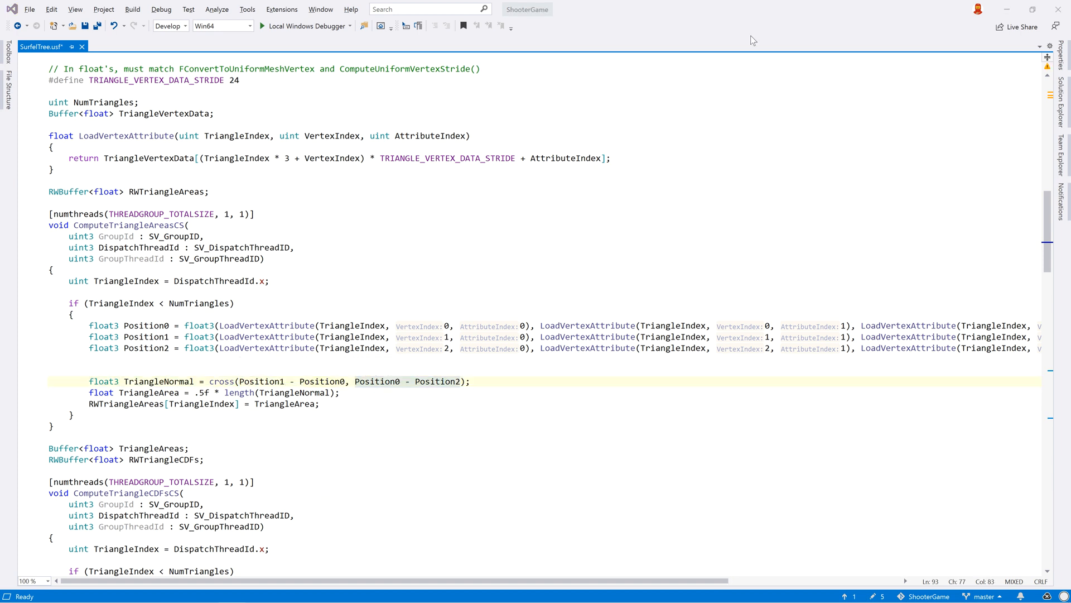
Reformat the three Position declarations and begin an if (TriangleIndex < NumTriangles) block
left_click_drag(355, 381, 468, 381)
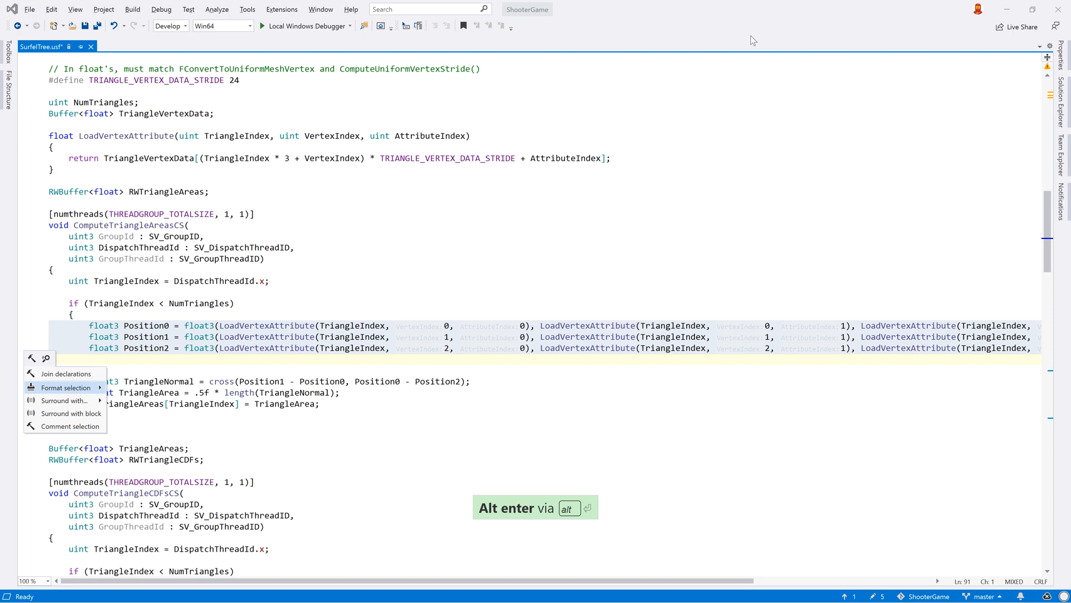
left_click(66, 387)
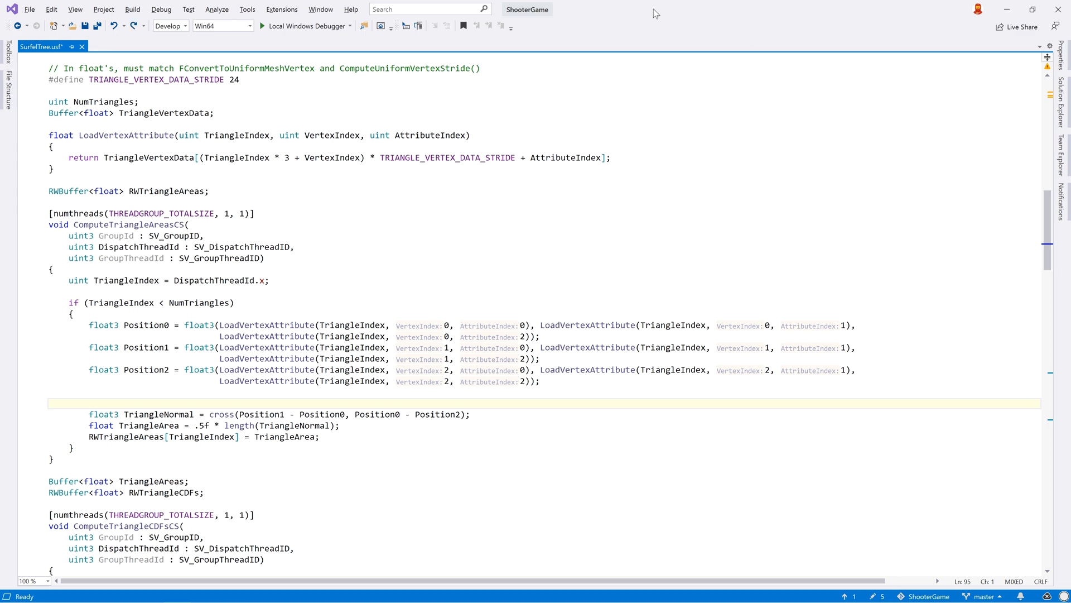
type("if (TIn")
type("uint")
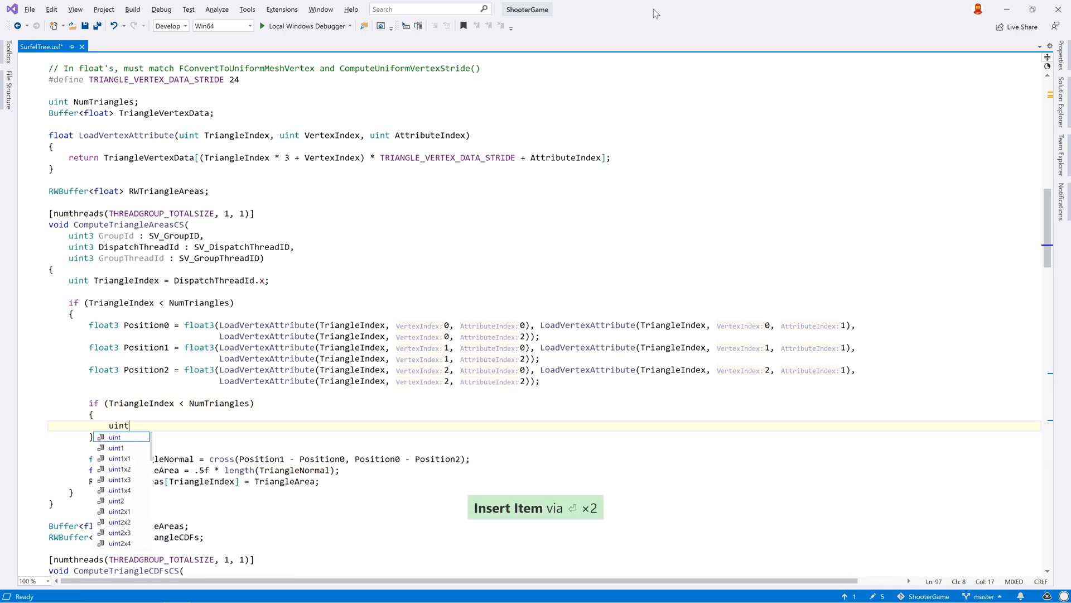
Declare AttributeIndex = 0 and VertexAttribute from LoadVertexAttribute, accepting the suggested name
type("AttributeIndex = 0;")
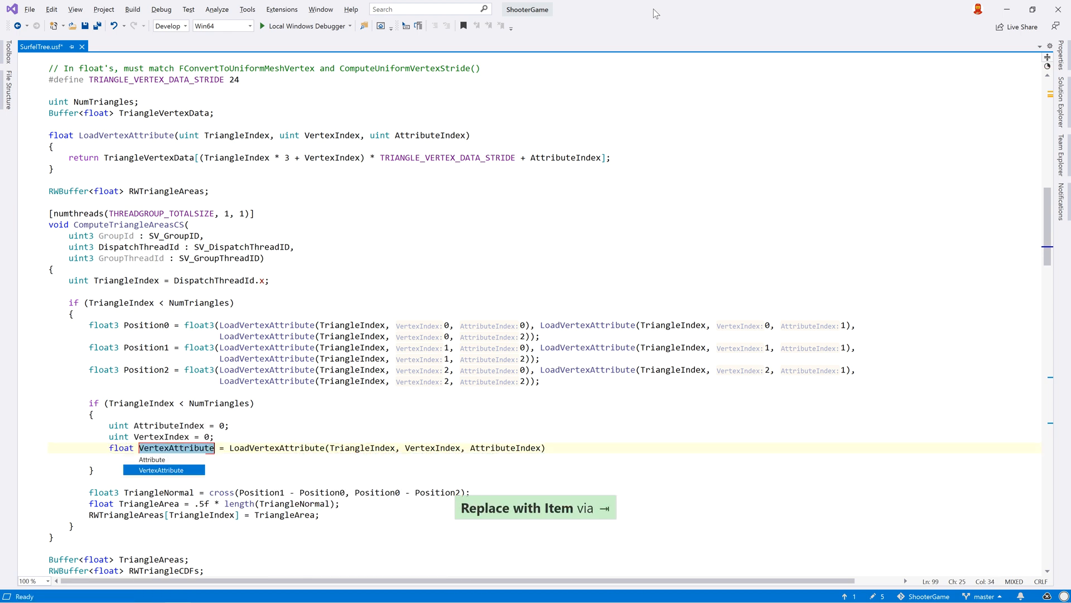
key("Enter")
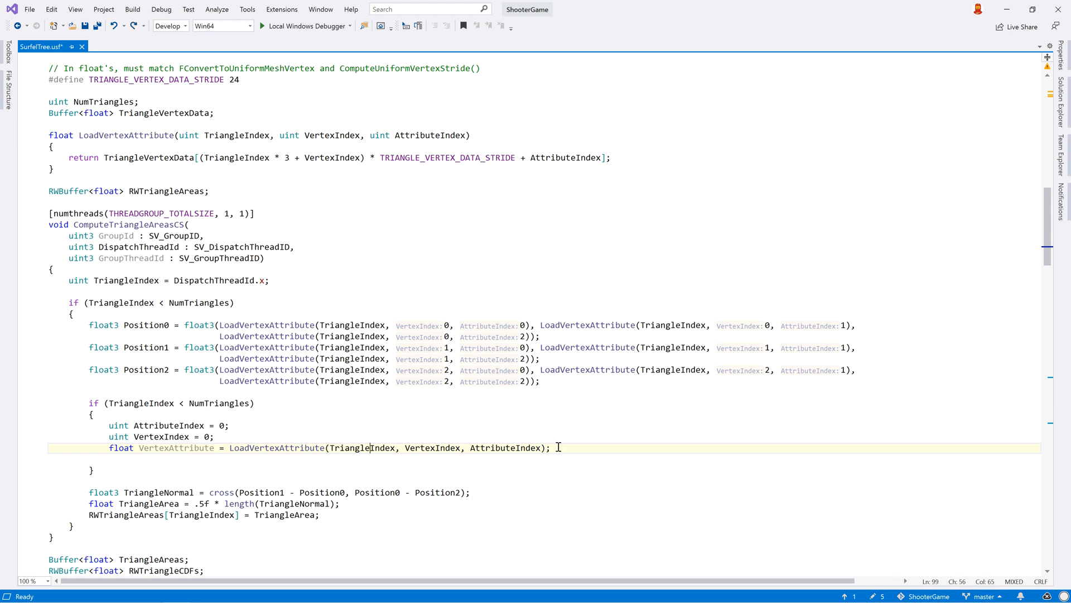
mouse_move(360, 447)
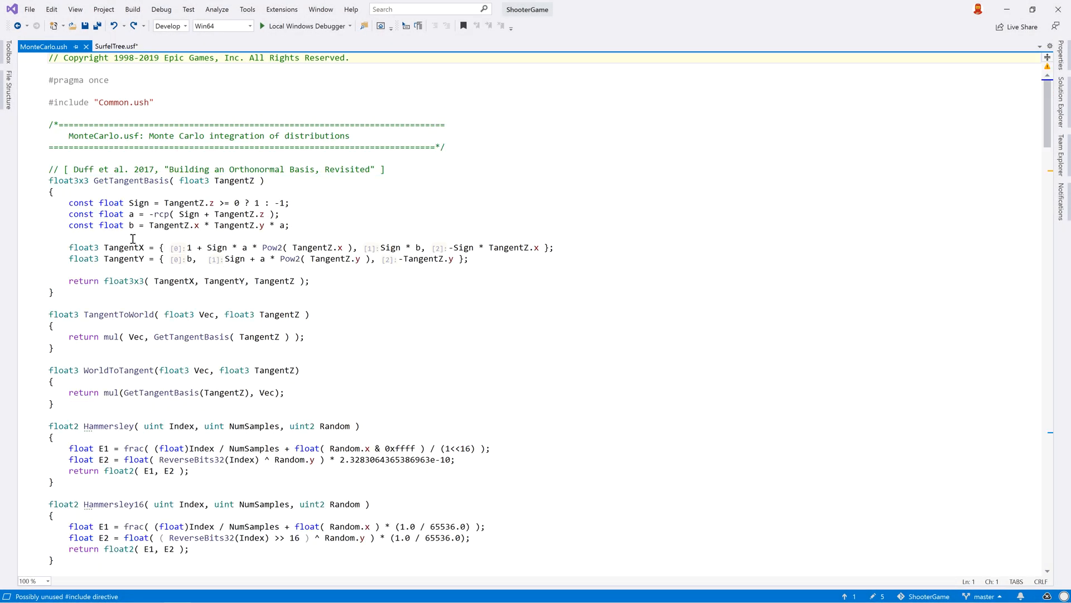
Return to SurfelTree.usf and try completion on WorldToTangent(
left_click(115, 47)
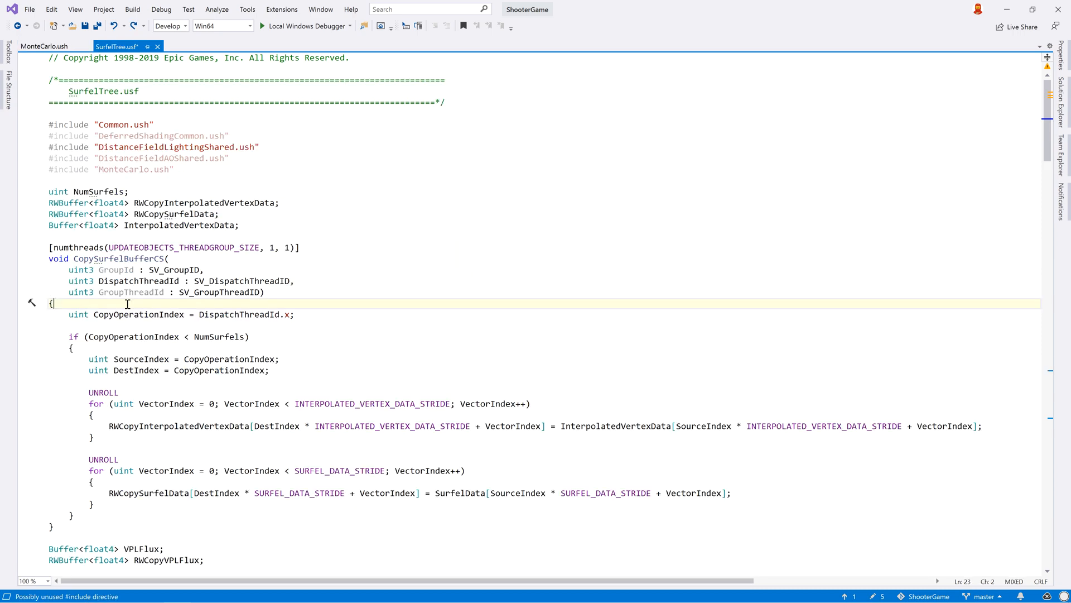
type("WorldToTangent(")
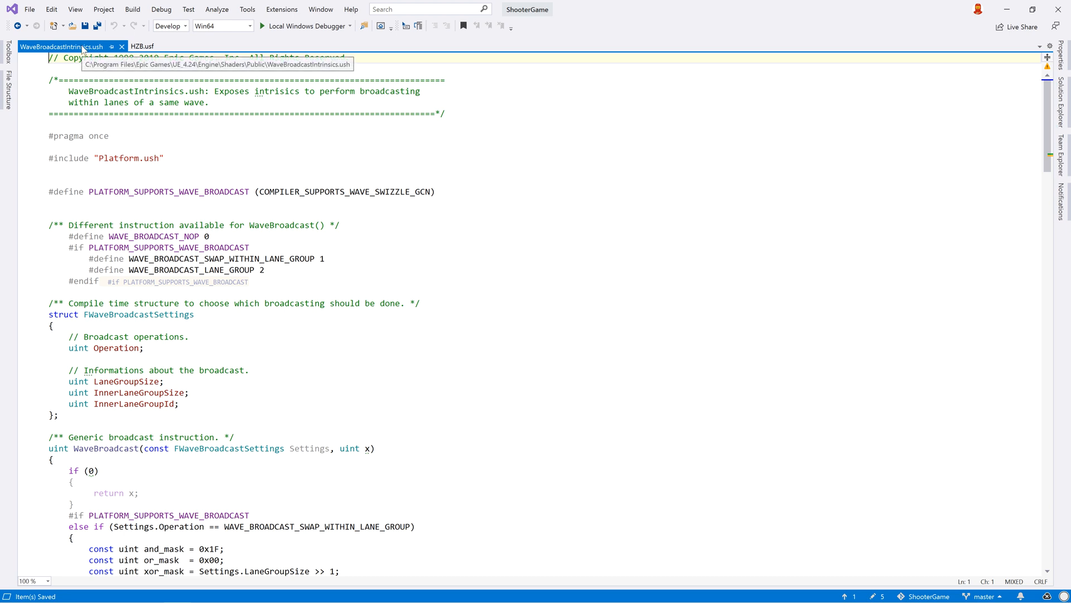
In CopyVPLFluxBufferCS, replace the NumSurfels condition with false and type return to strip the if block
left_click(33, 49)
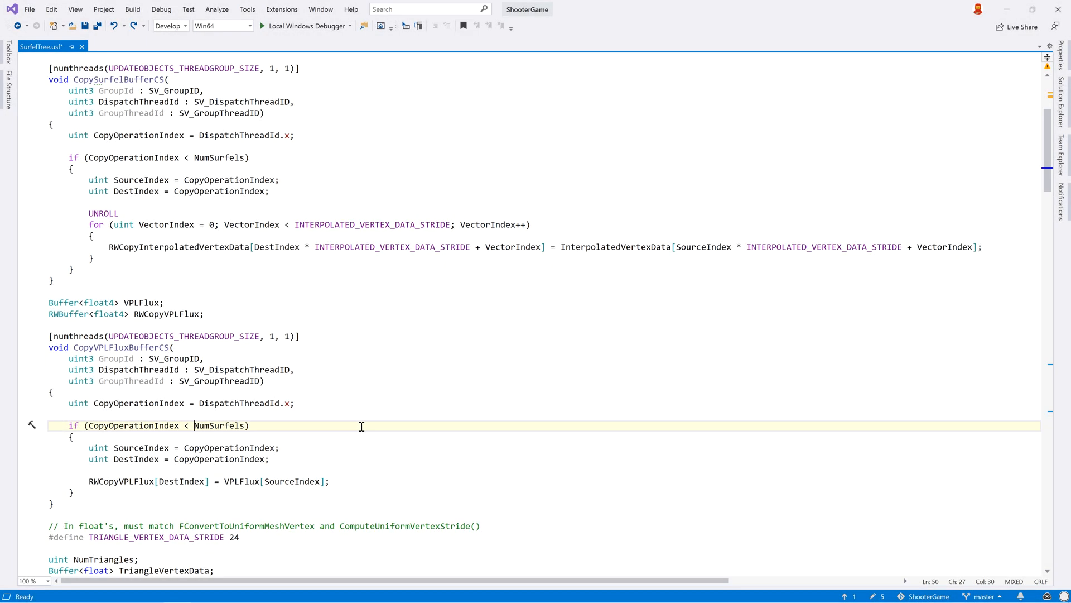
key("ctrl+alt+w")
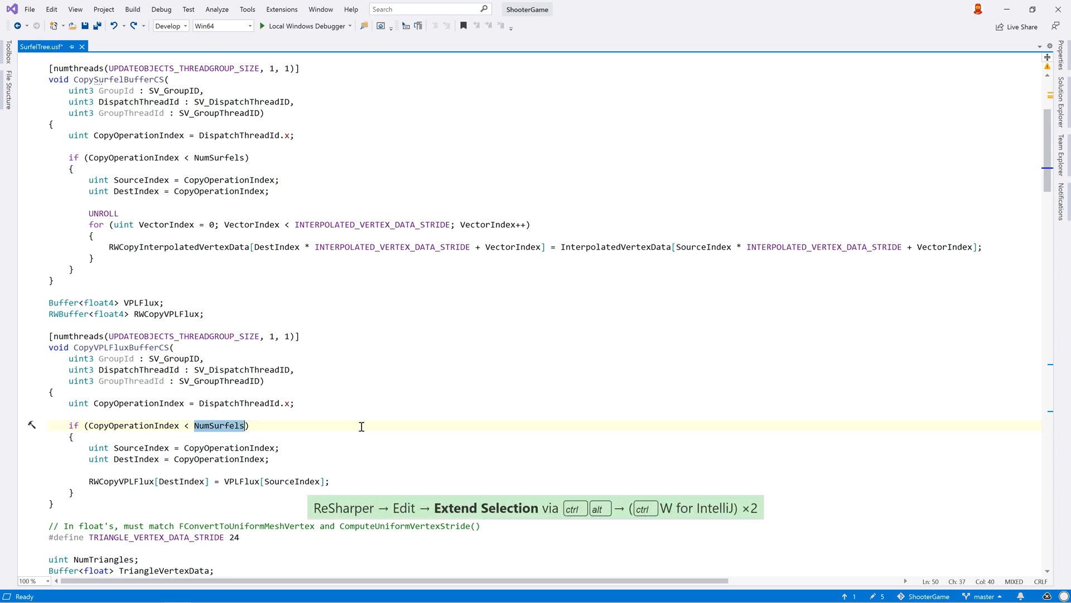
type("false")
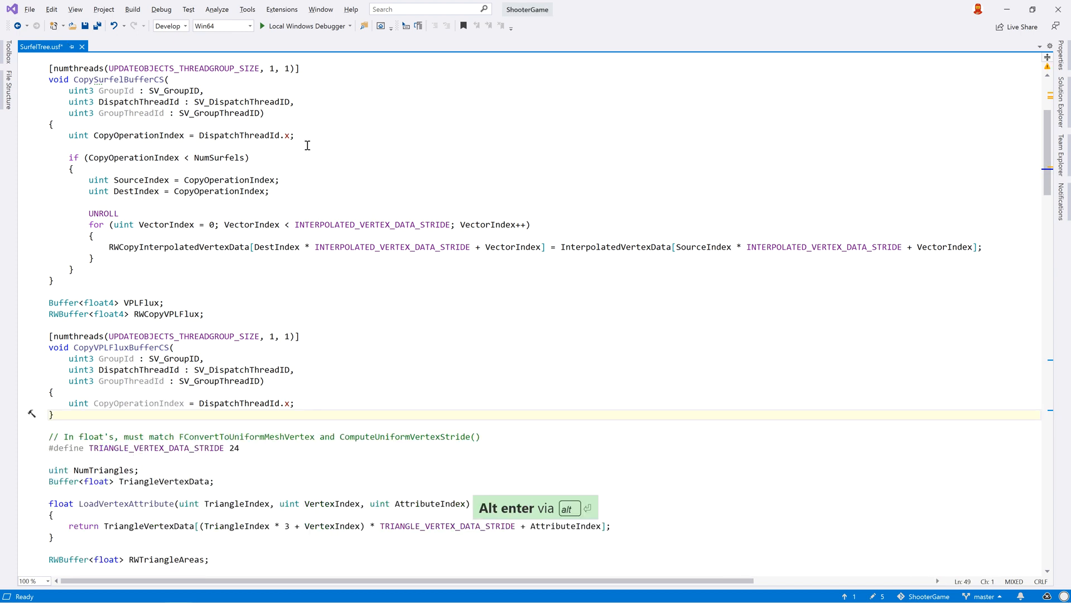
type("return;")
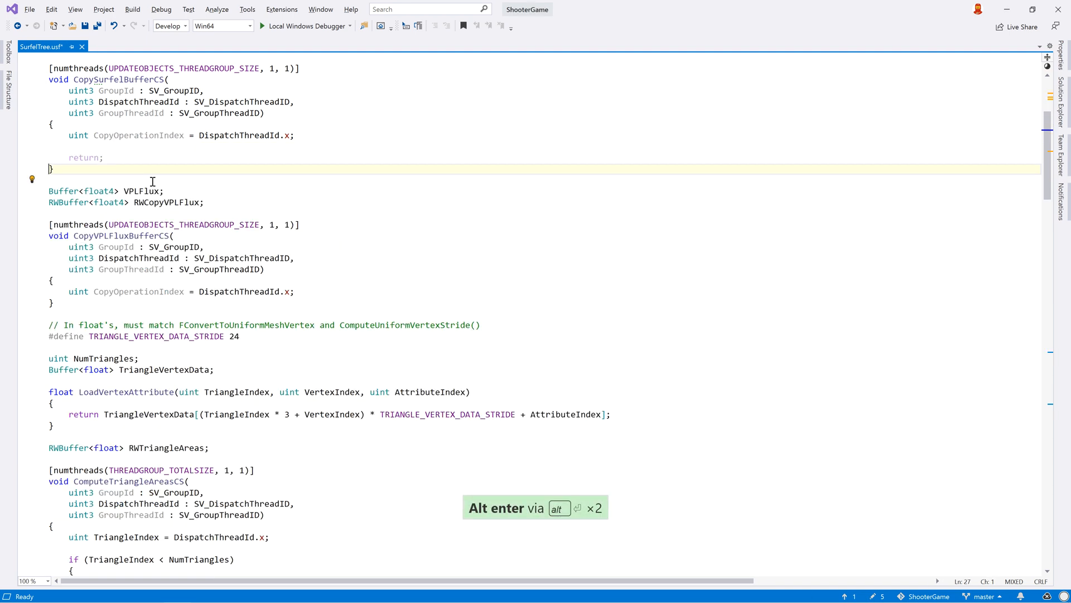
mouse_move(128, 112)
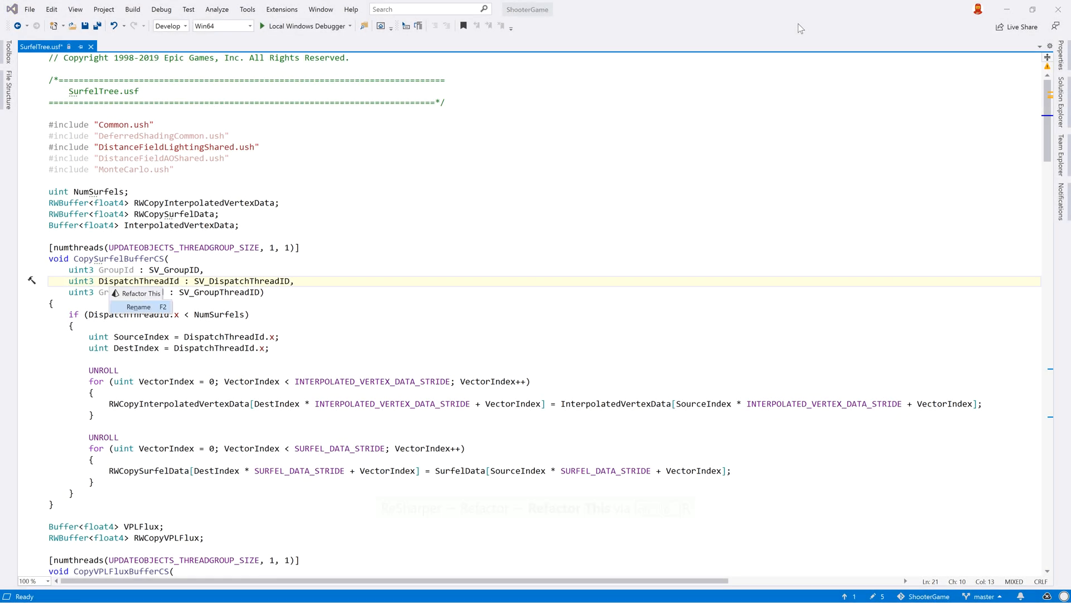
Rename the DispatchThreadId parameter to NewDispatchThreadId through ReSharper's Rename refactoring
left_click(139, 306)
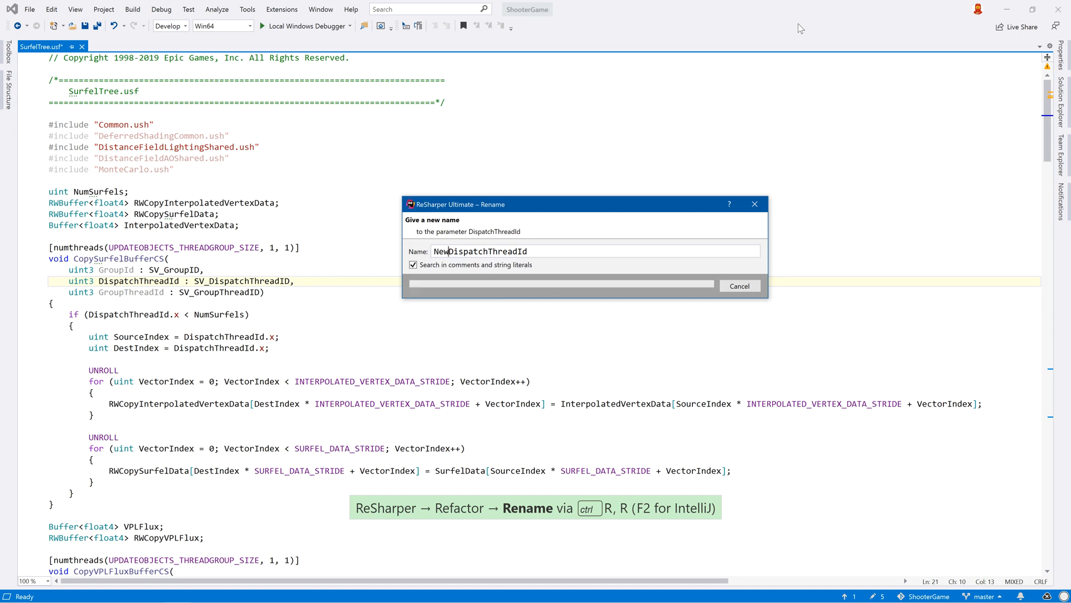
key("Enter")
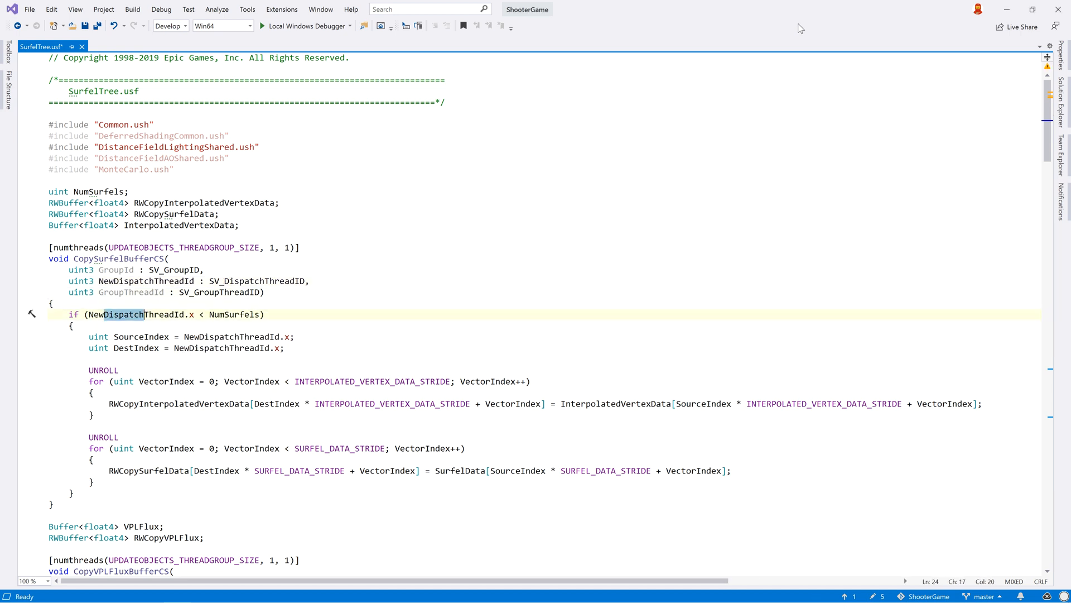